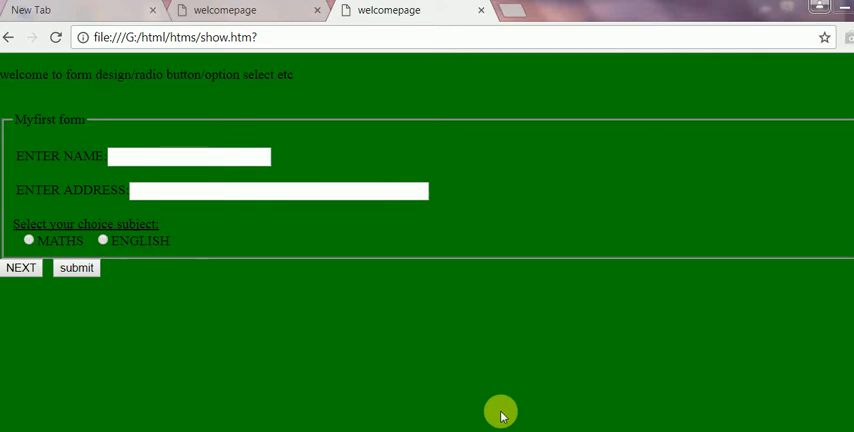
mouse_move(482, 398)
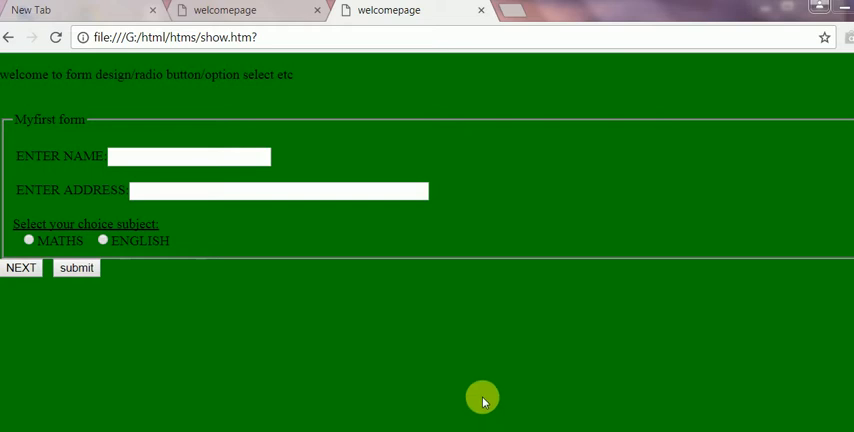
mouse_move(348, 342)
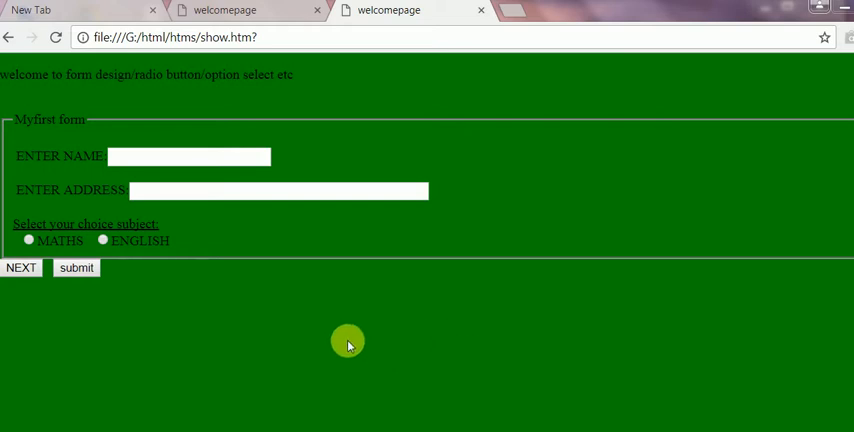
mouse_move(180, 302)
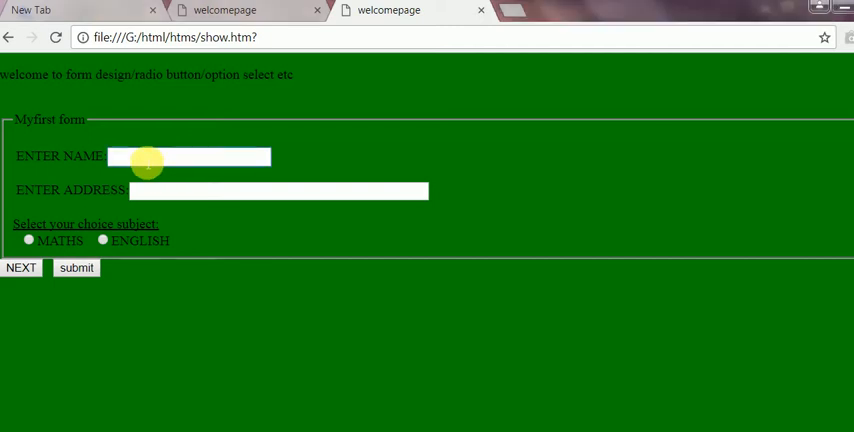
Step: Fill the name field with PLD and the address field with NIT DELHI
type("Pl")
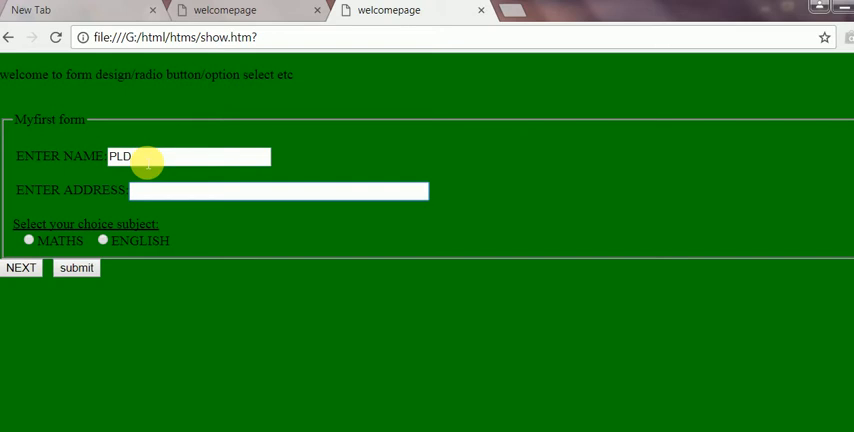
type("NIT")
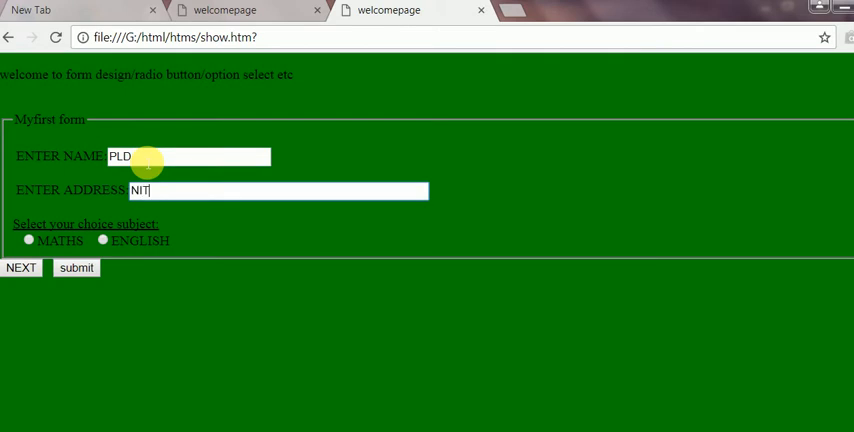
type("DELHI")
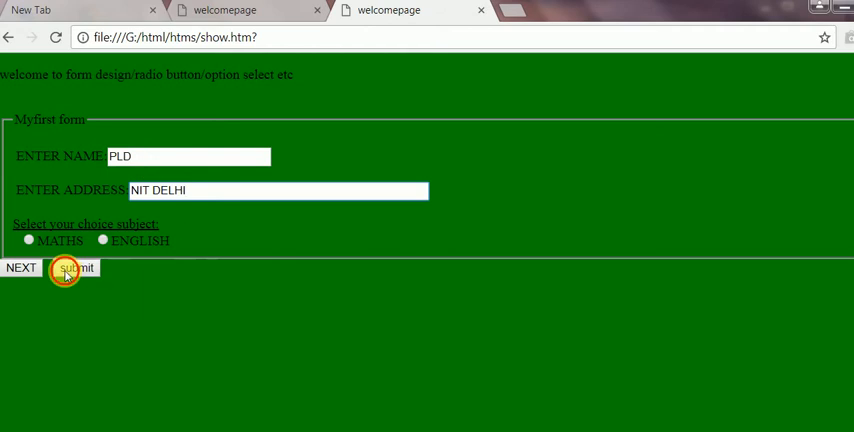
Step: Submit the form and acknowledge the alerts YOUR NAME IS=PLD and YR ADDRESS IS=NIT DELHI
left_click(76, 268)
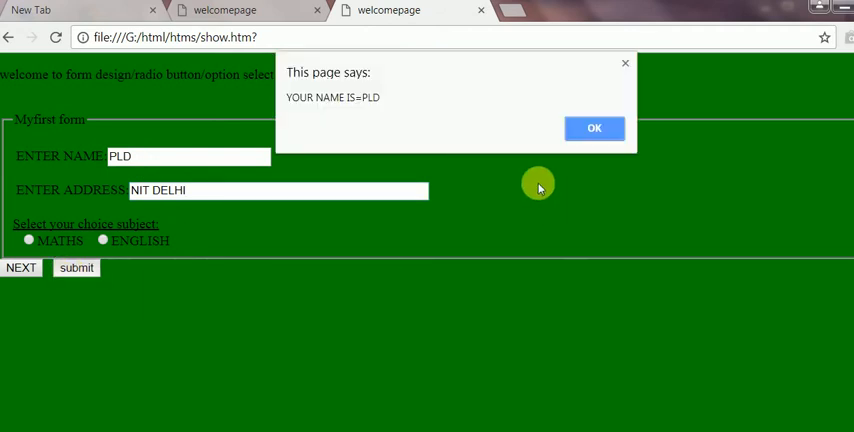
mouse_move(396, 110)
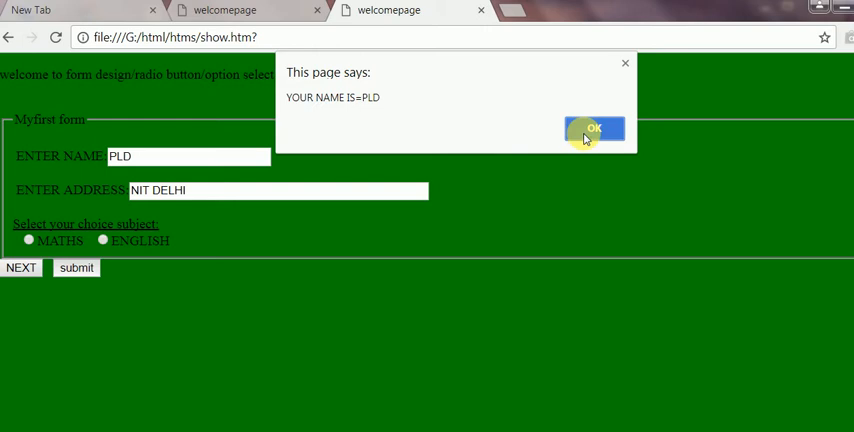
left_click(594, 128)
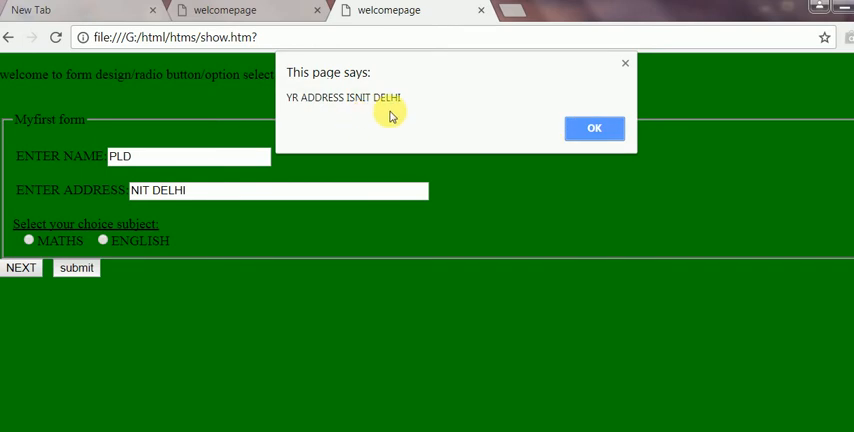
mouse_move(520, 136)
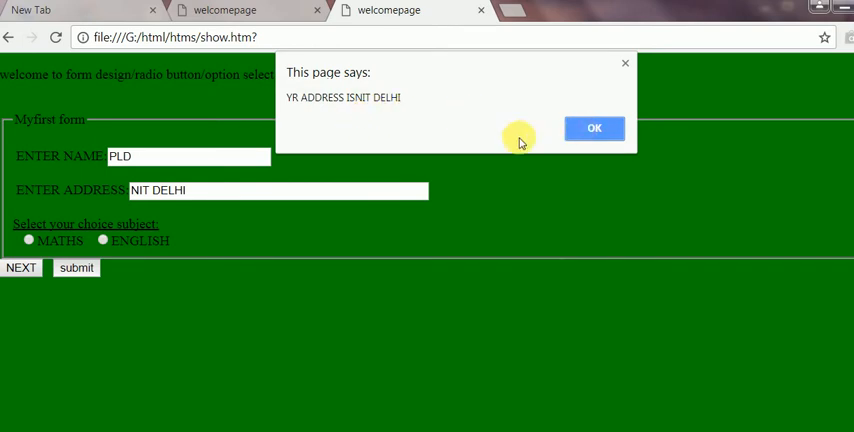
mouse_move(576, 128)
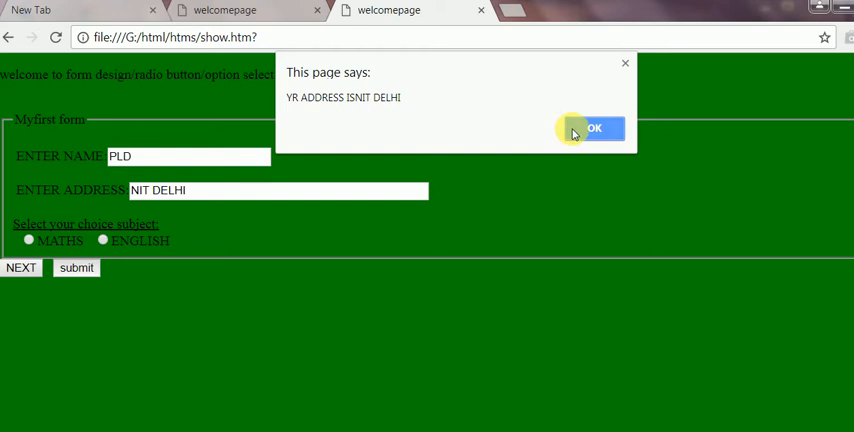
left_click(592, 128)
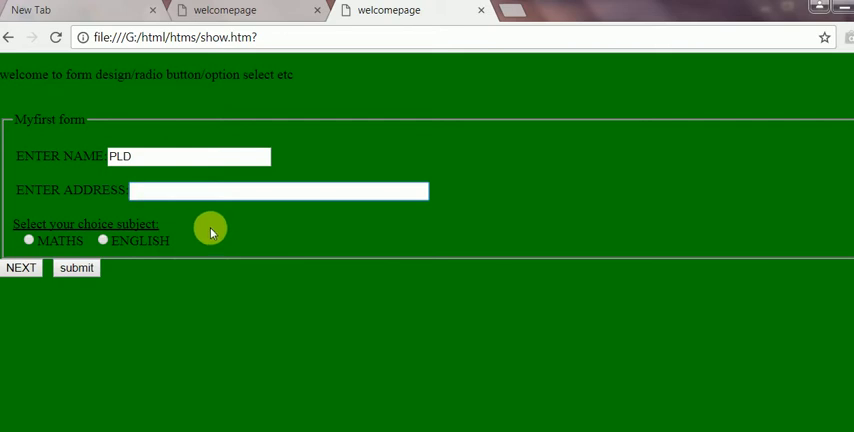
Step: Edit the script so both alert lines use a colon and space after IS instead of an equals sign
key("Backspace")
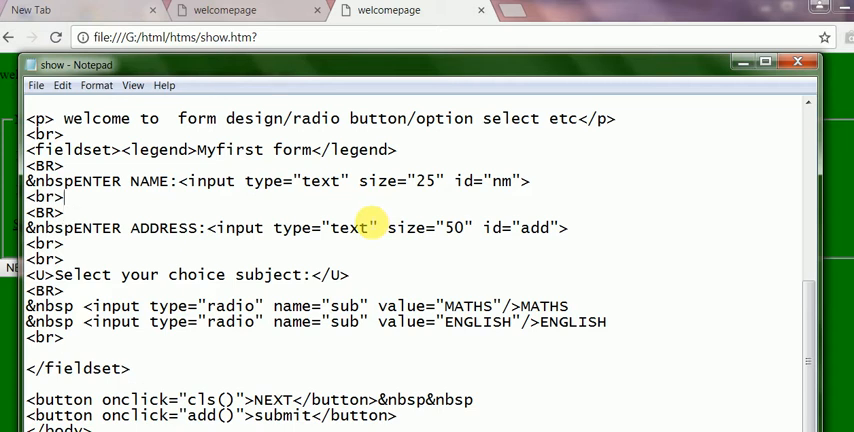
scroll("up", 3)
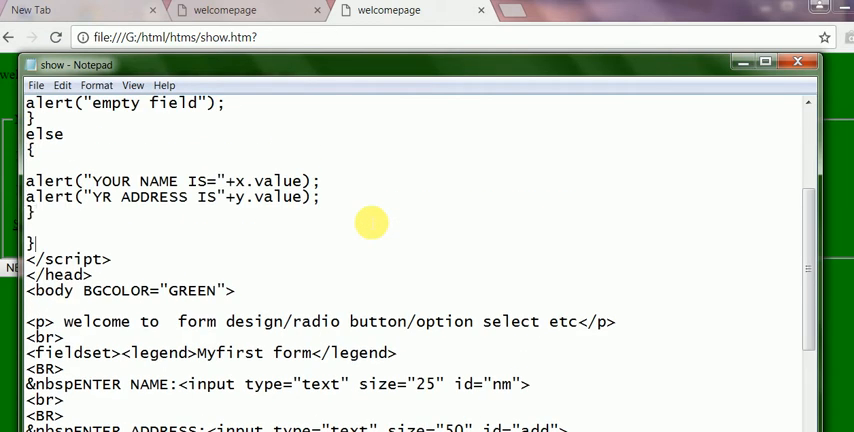
mouse_move(216, 190)
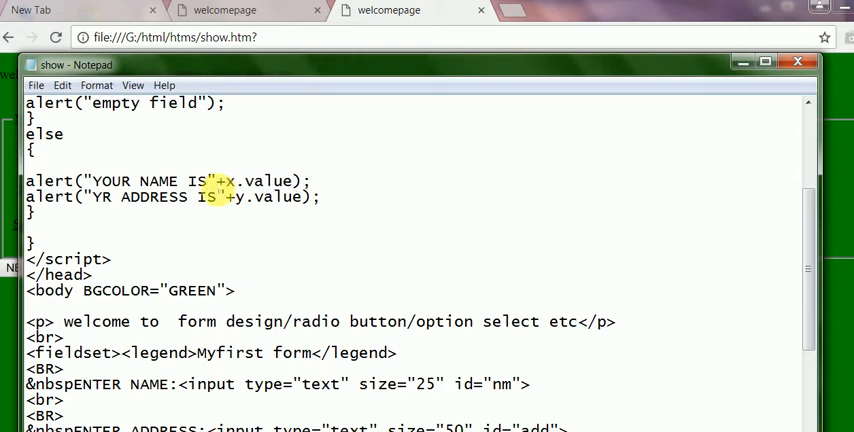
type(":")
type(": ")
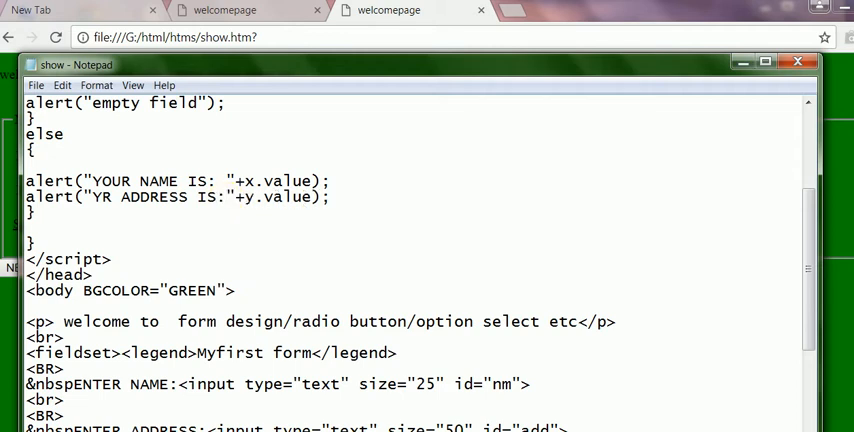
left_click(36, 84)
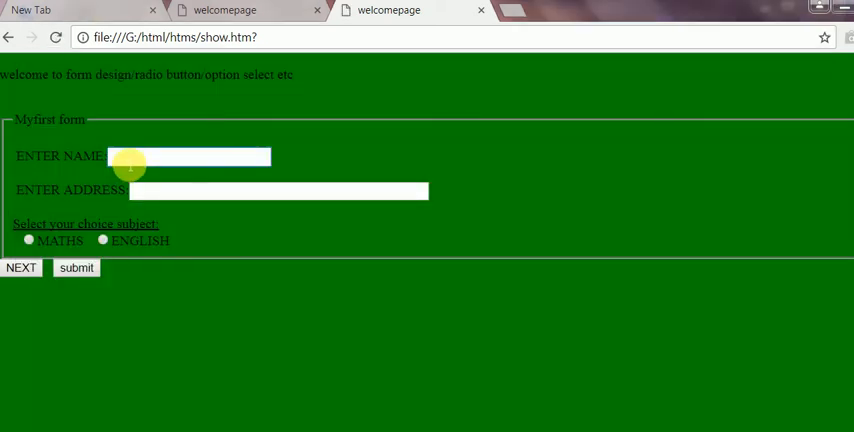
Step: On the reloaded form, enter name RAMESH and address NIT,DELHI 110011
type("RAME")
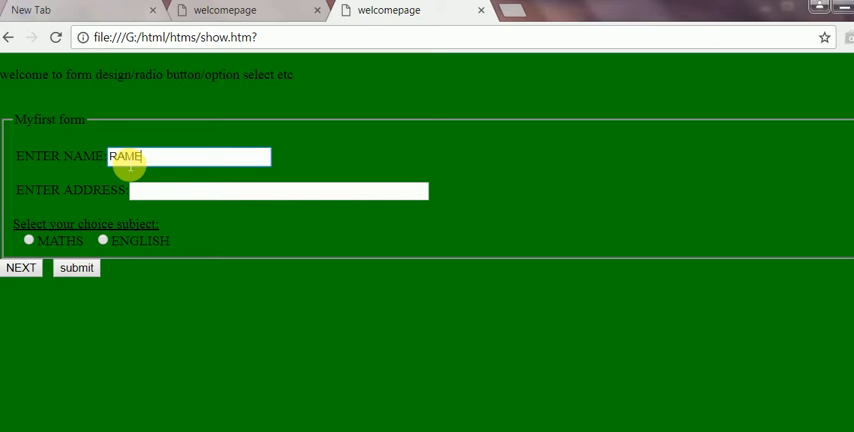
type("SH")
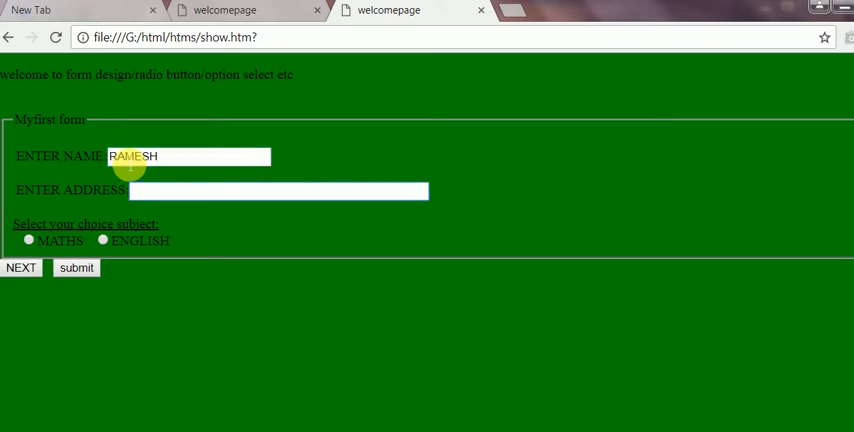
type("NIT,DELI")
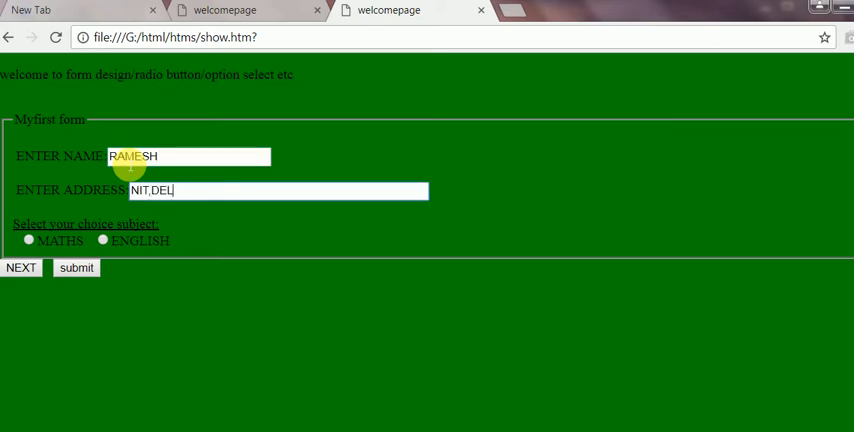
type("HI")
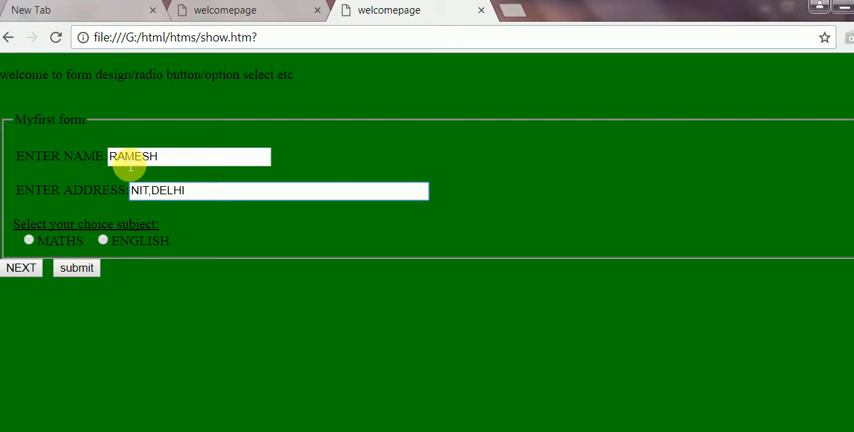
type("110011")
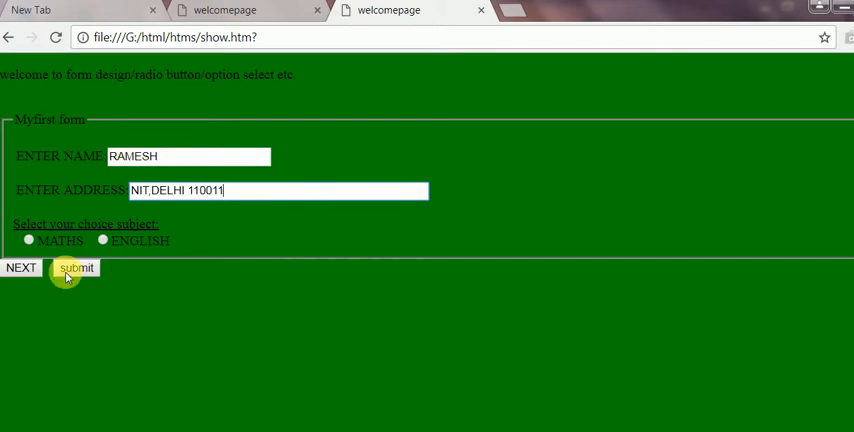
Step: Submit the form and acknowledge the colon-style alerts for RAMESH and NIT,DELHI 110011
left_click(76, 268)
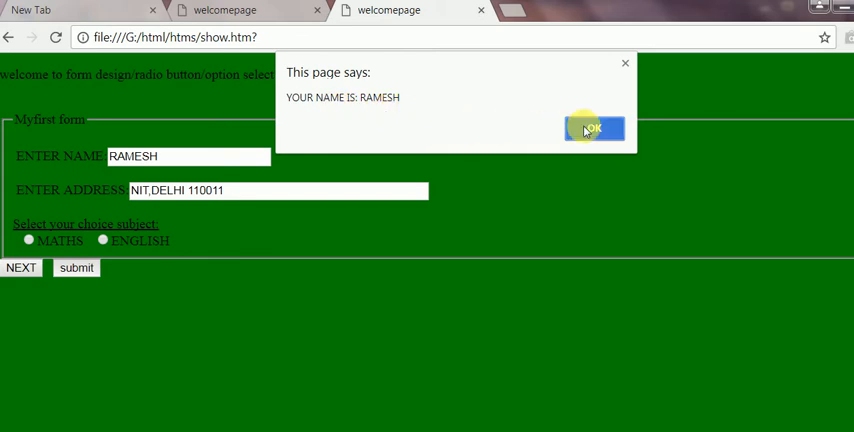
left_click(592, 128)
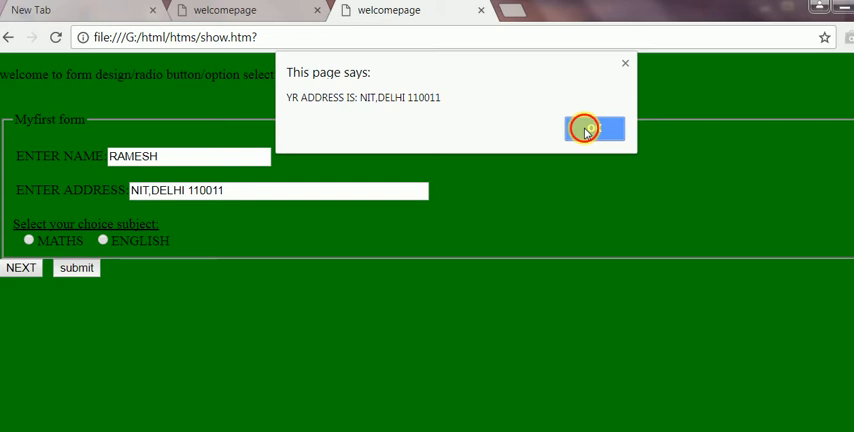
left_click(592, 128)
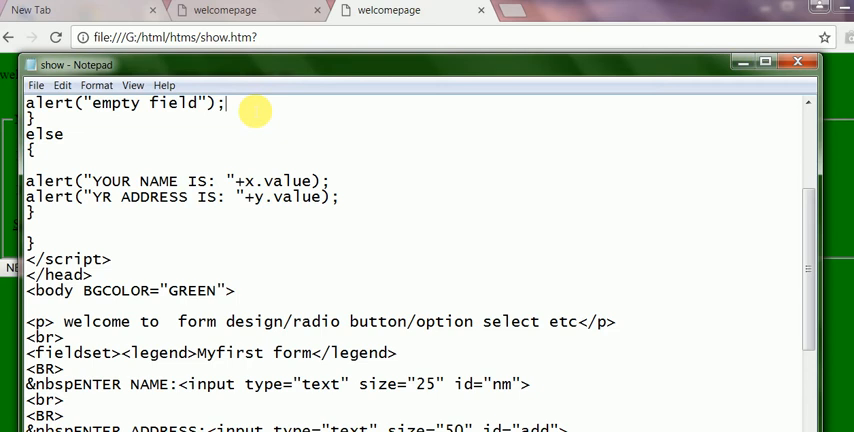
scroll("up", 3)
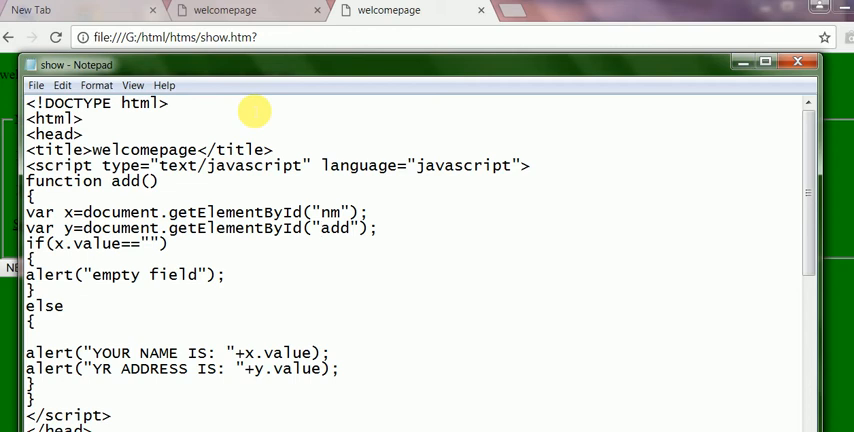
left_click(348, 228)
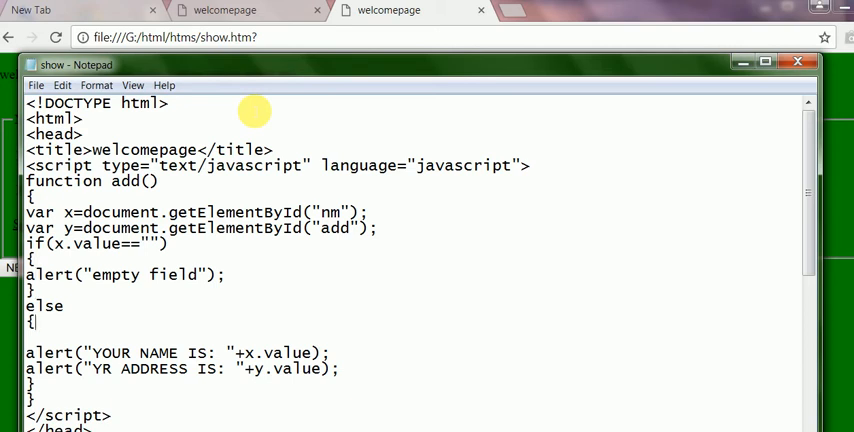
scroll("down", 3)
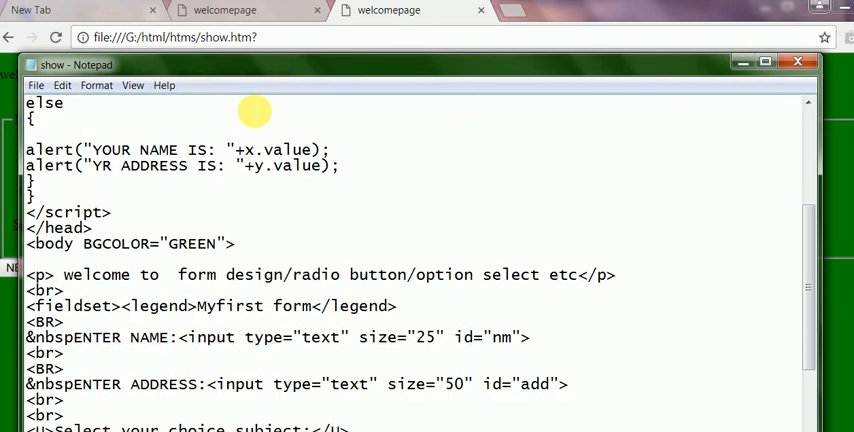
scroll("down", 3)
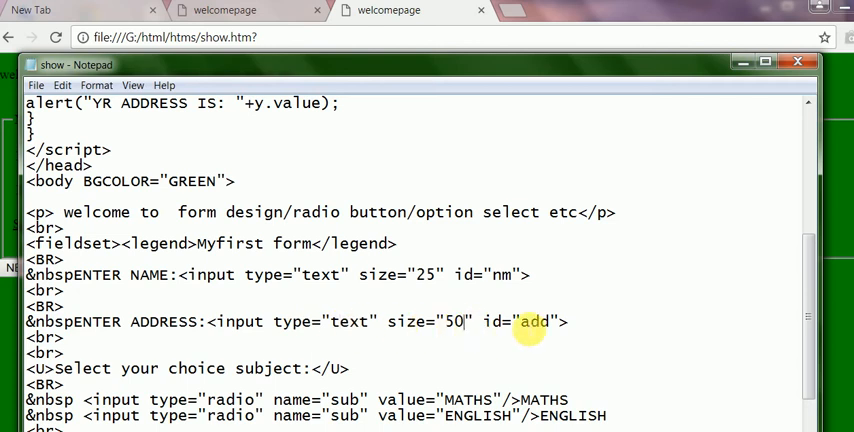
double_click(536, 320)
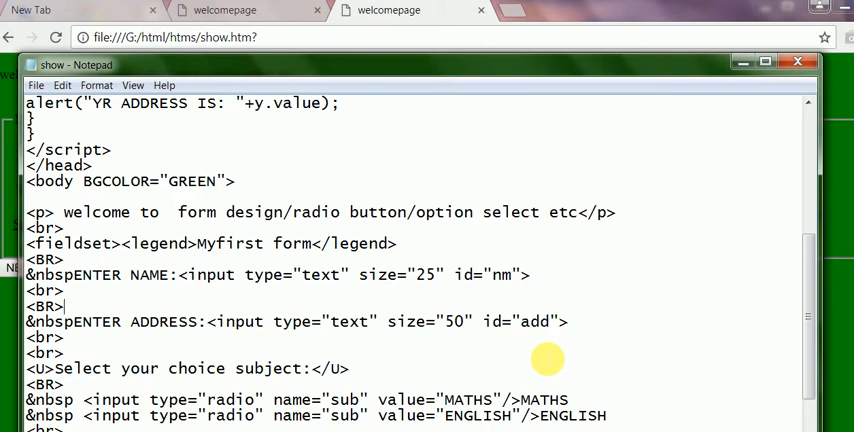
scroll("up", 3)
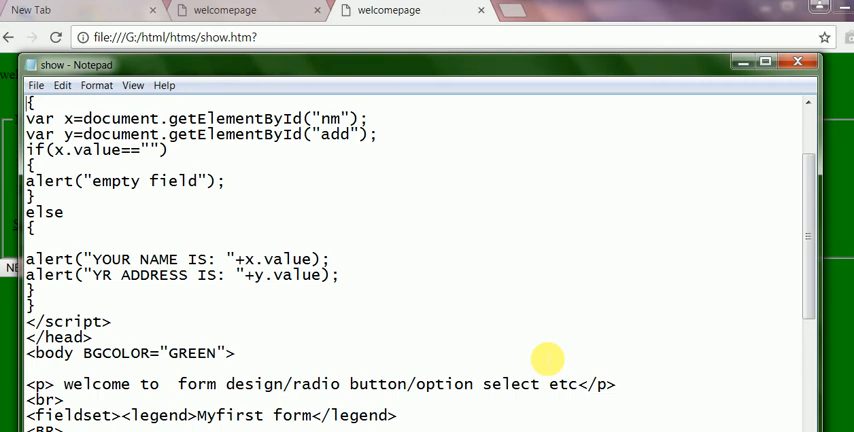
Step: Scroll through the add() script to review it, then return to the form page
scroll("up", 3)
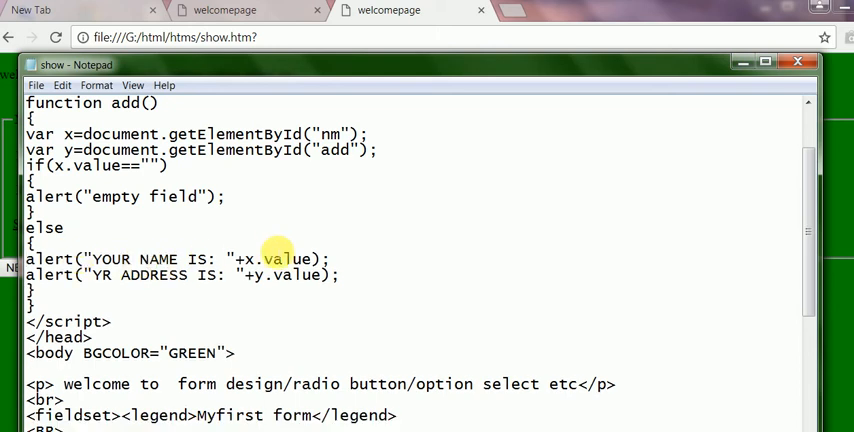
mouse_move(300, 276)
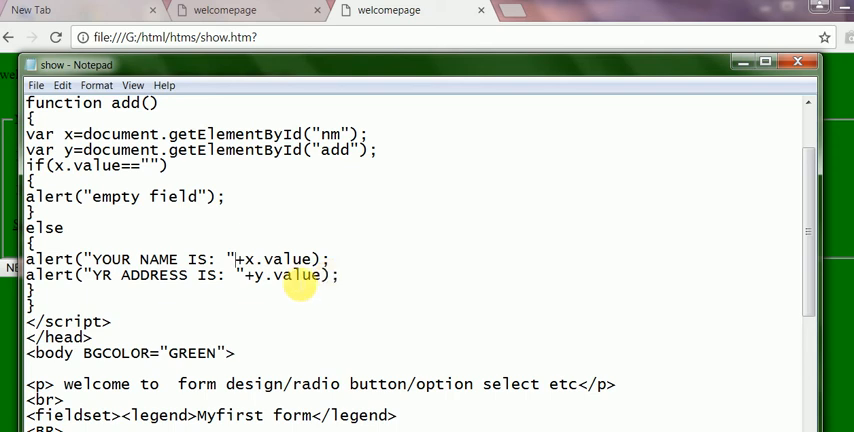
mouse_move(58, 304)
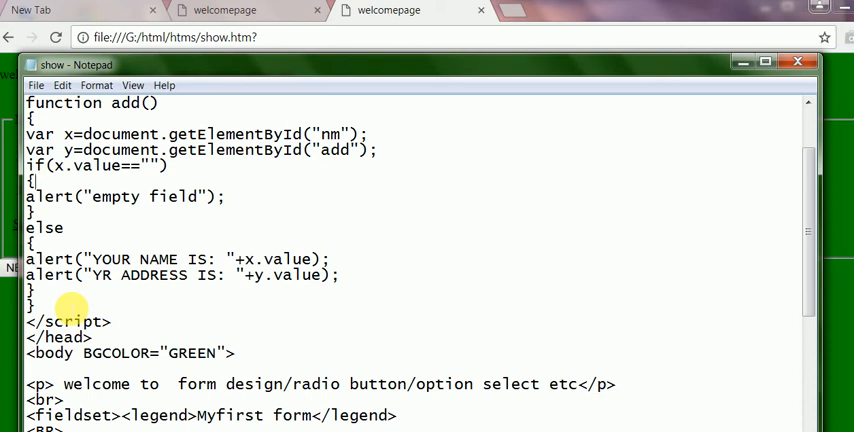
scroll("up", 3)
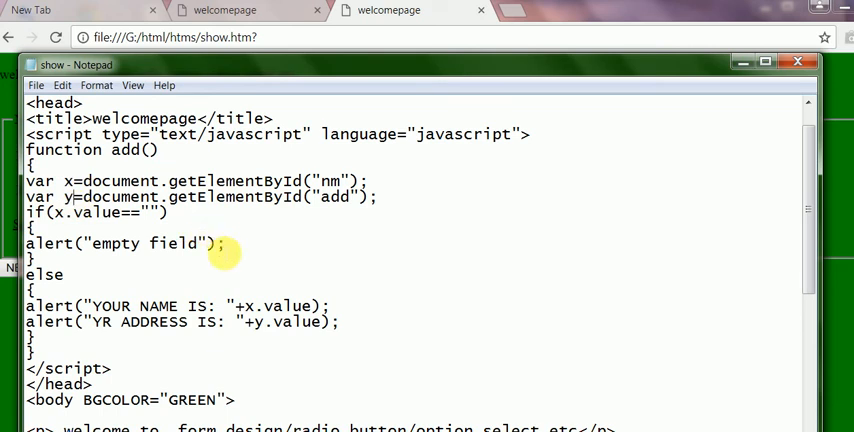
left_click(36, 84)
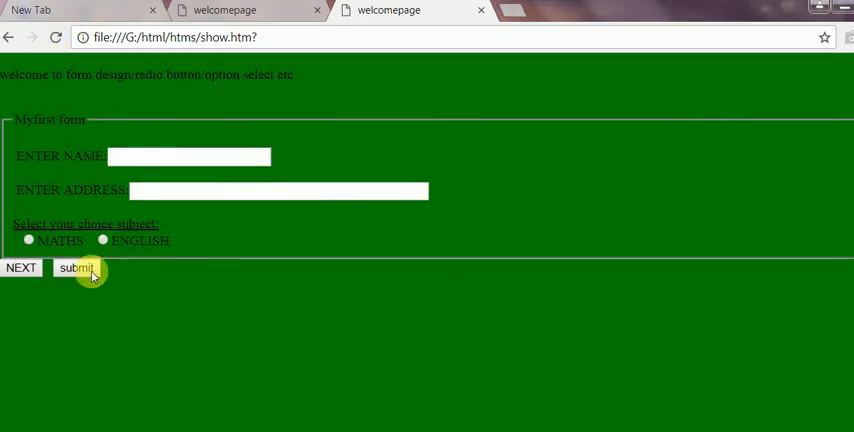
Step: Submit the form with both fields empty and acknowledge the 'empty field' alert
left_click(76, 268)
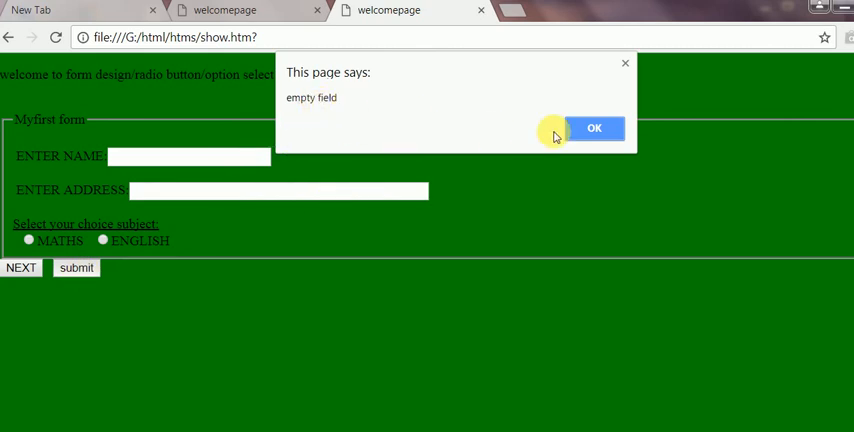
left_click(594, 128)
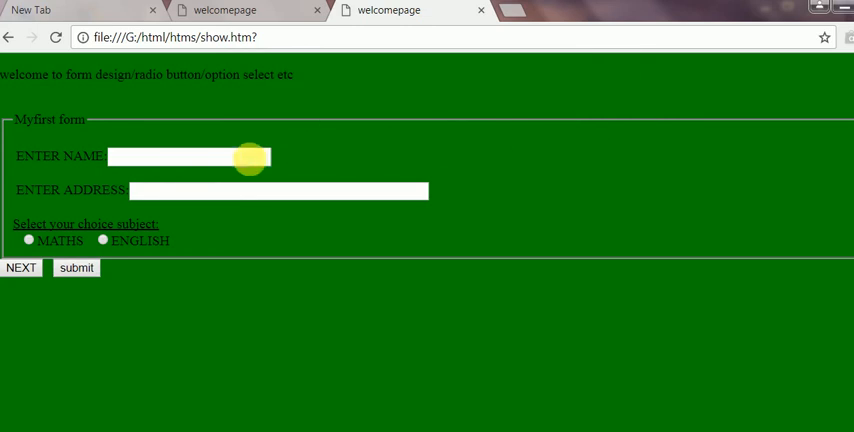
Step: Enter name RAVI and address GURGAON,NCR DELHI, then submit the form
left_click(184, 156)
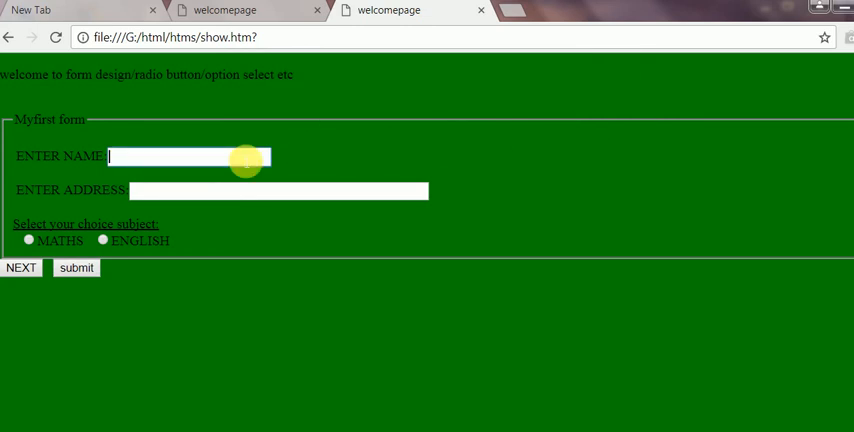
type("RAVI")
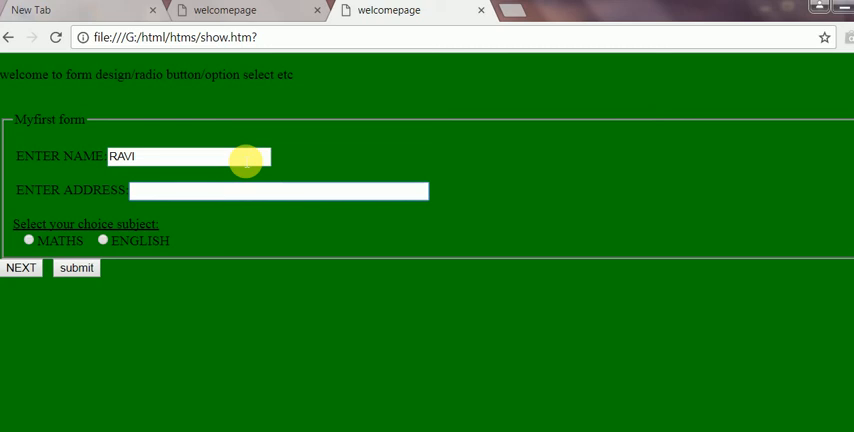
left_click(278, 190)
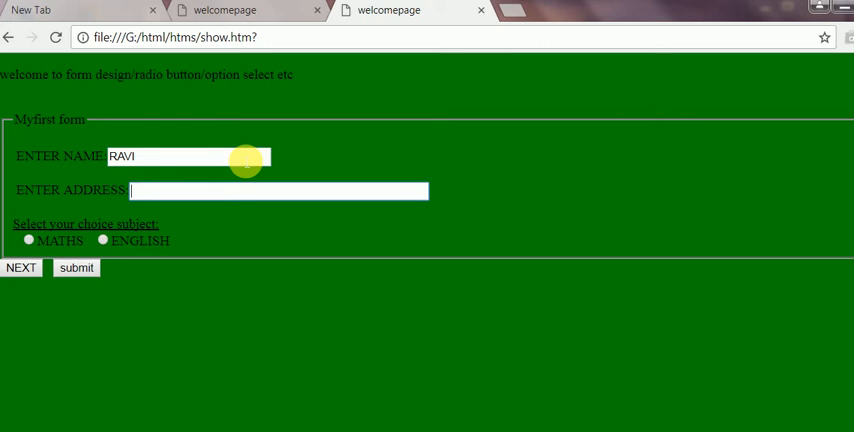
type("GU")
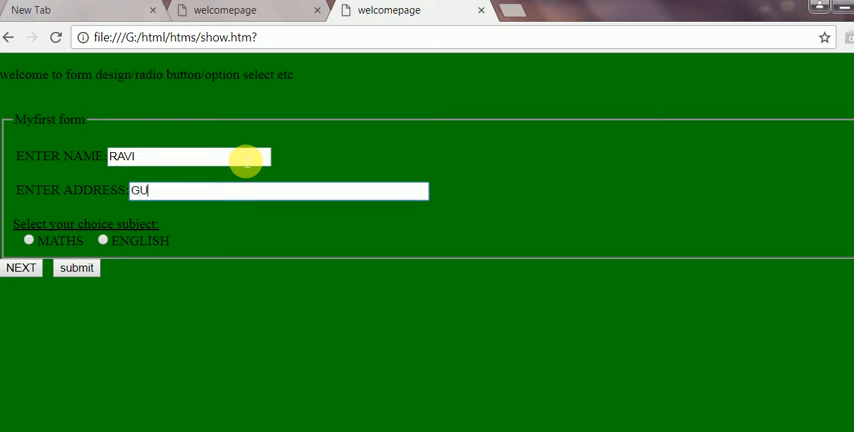
type("RGAON")
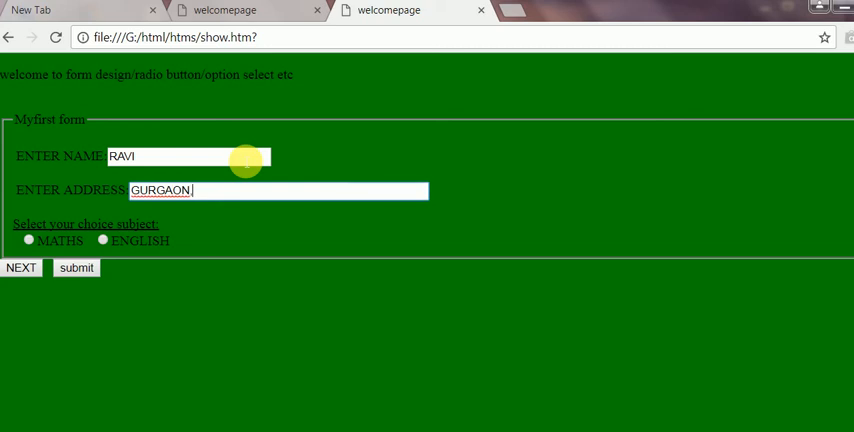
type("NCR DELHI")
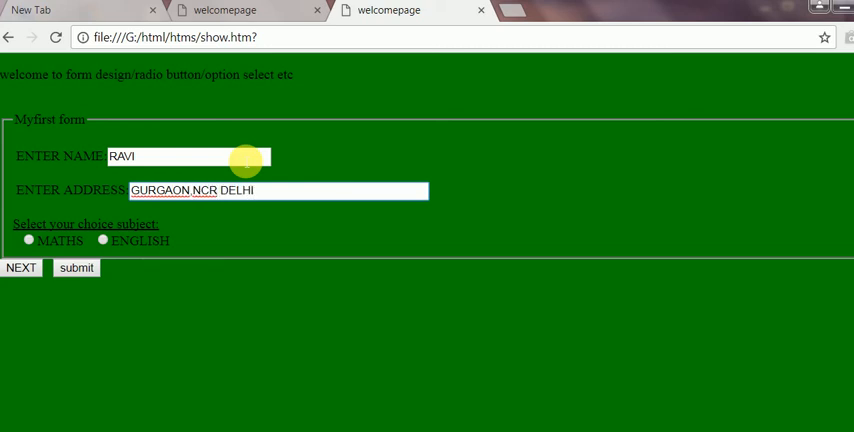
left_click(76, 268)
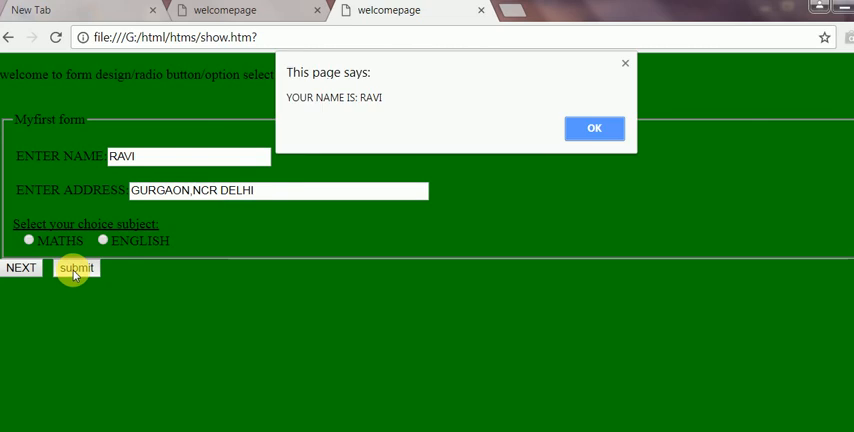
mouse_move(344, 100)
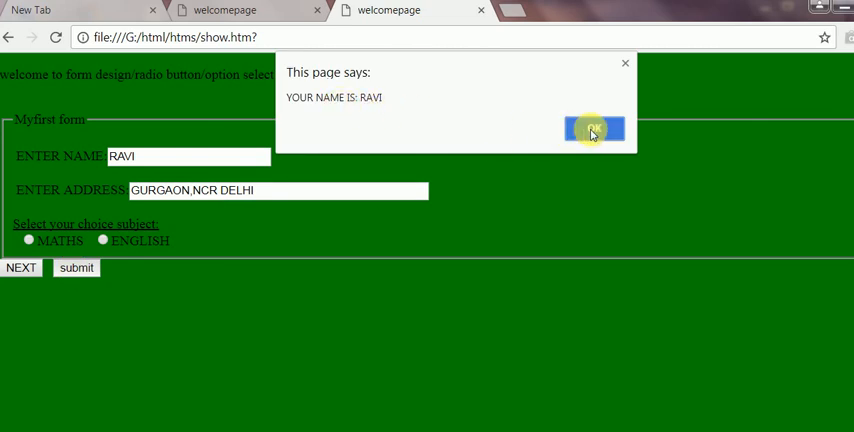
Step: Acknowledge the alerts YOUR NAME IS: RAVI and YR ADDRESS IS: GURGAON,NCR DELHI
left_click(594, 128)
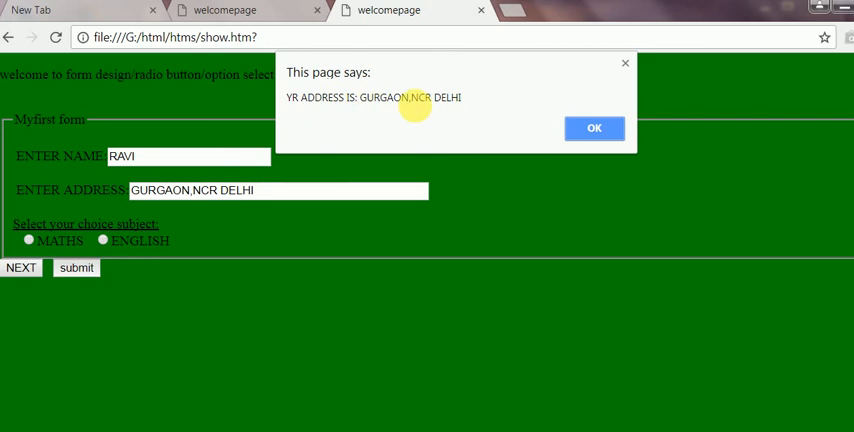
left_click(594, 126)
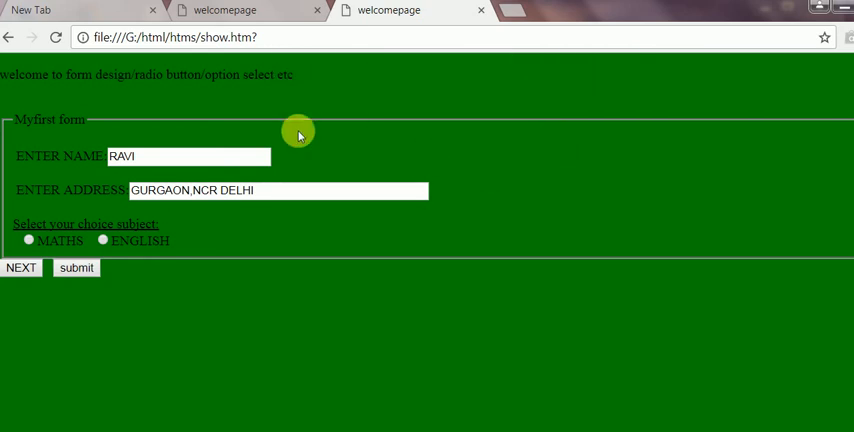